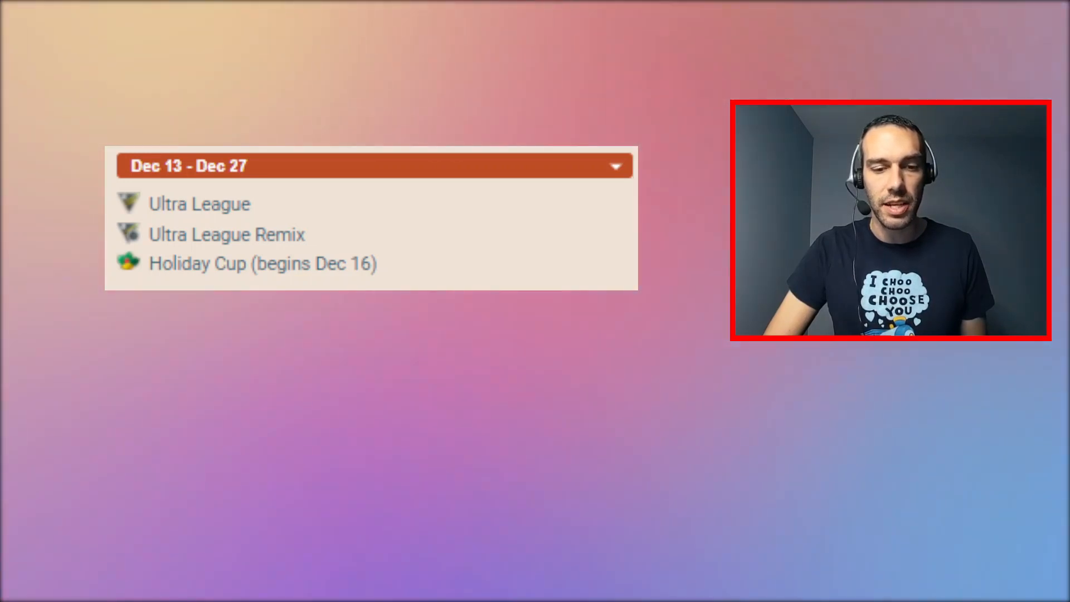
left_click(225, 234)
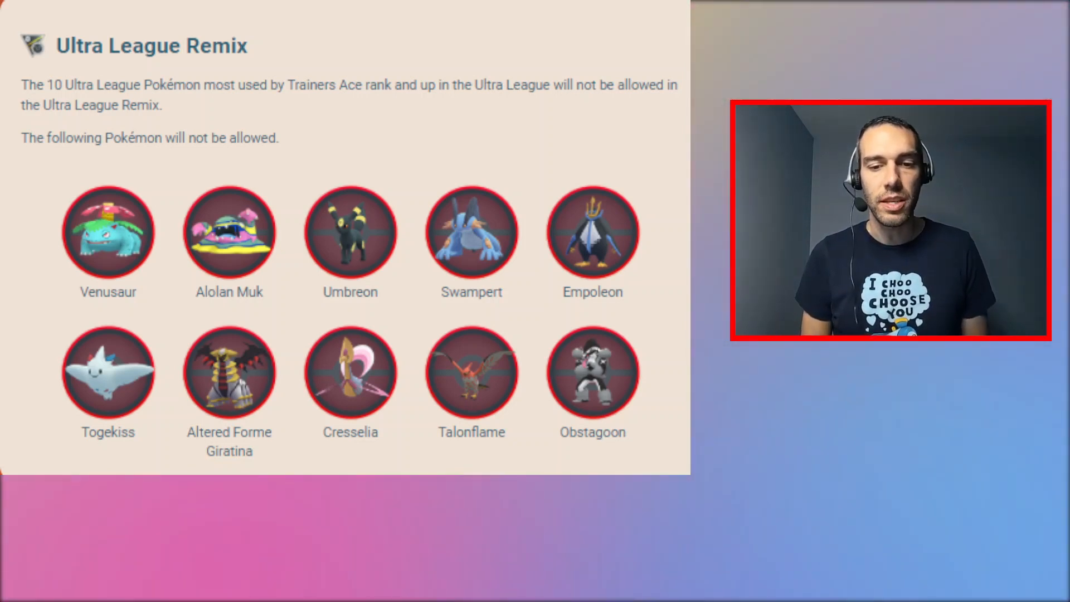